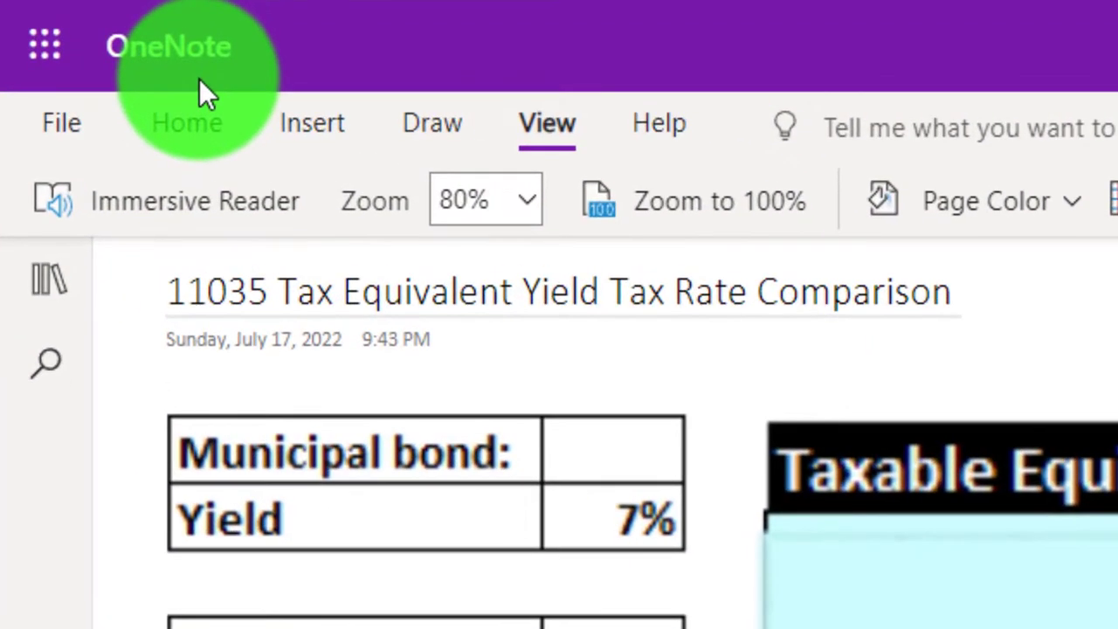
# Step: Show the navigation pane and scroll through the Practice Problems page list
pyautogui.click(49, 278)
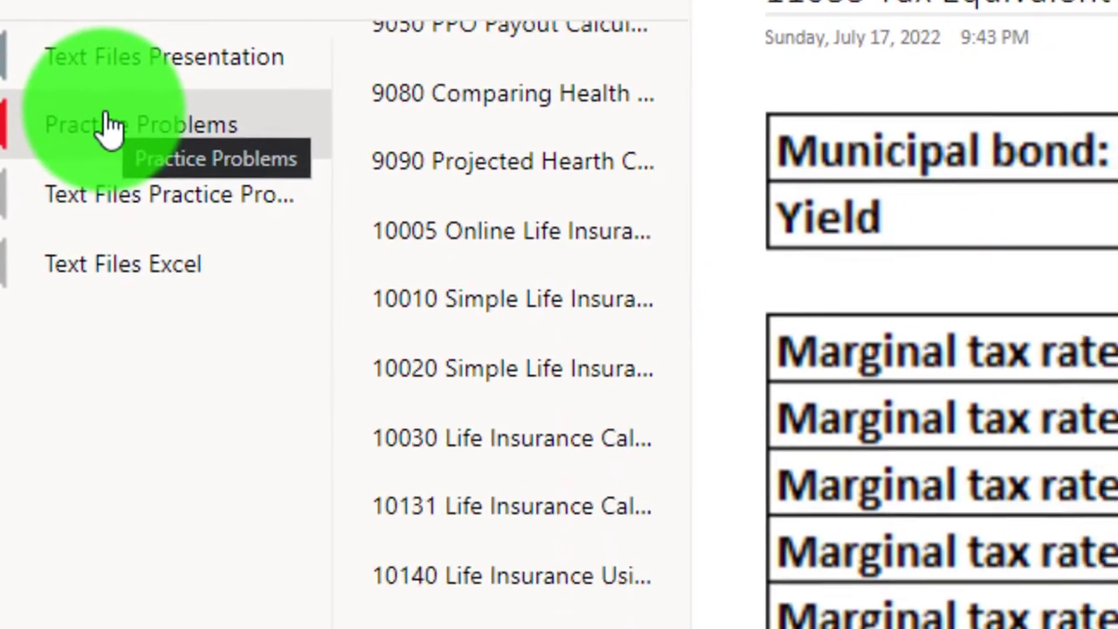
pyautogui.scroll(-3)
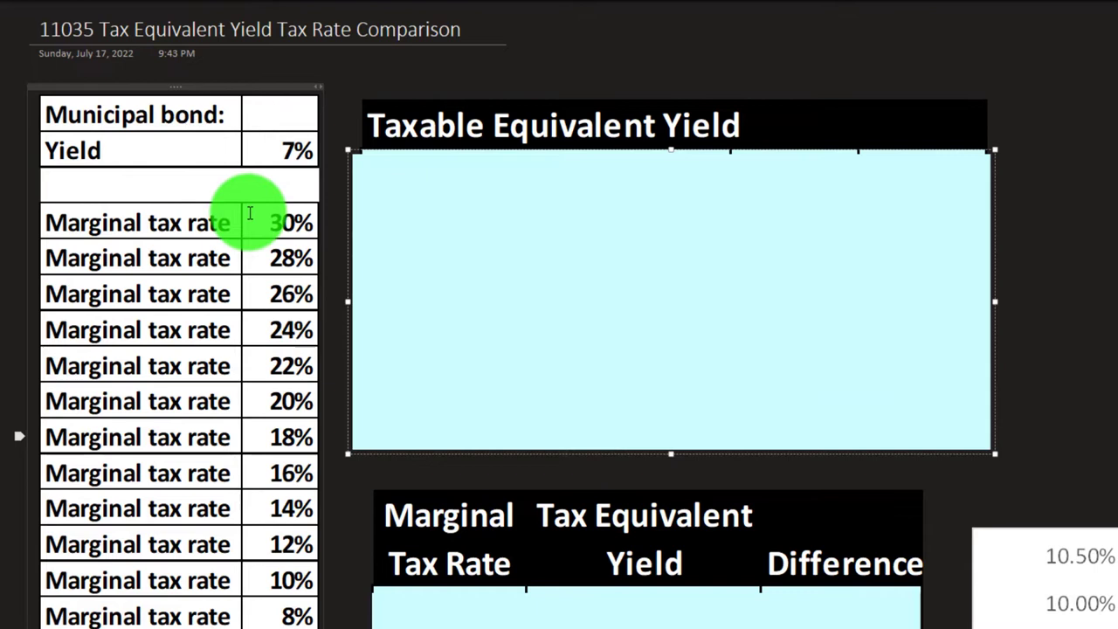
pyautogui.moveTo(235, 147)
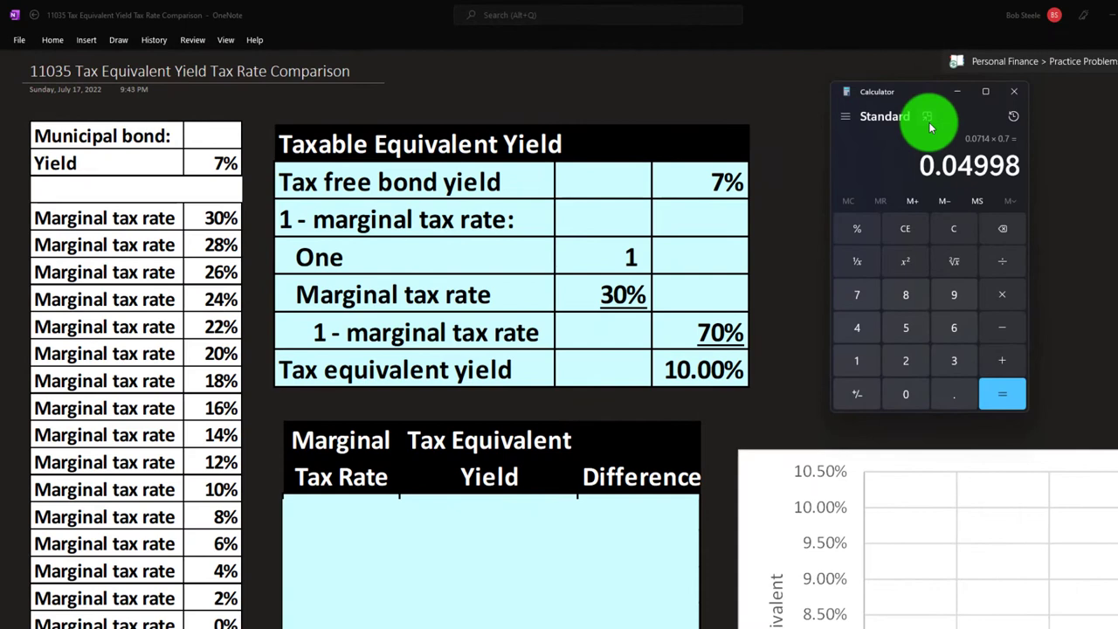
# Step: Close the Calculator after confirming 7% / 70% gives a 10.00% tax equivalent yield
pyautogui.click(928, 116)
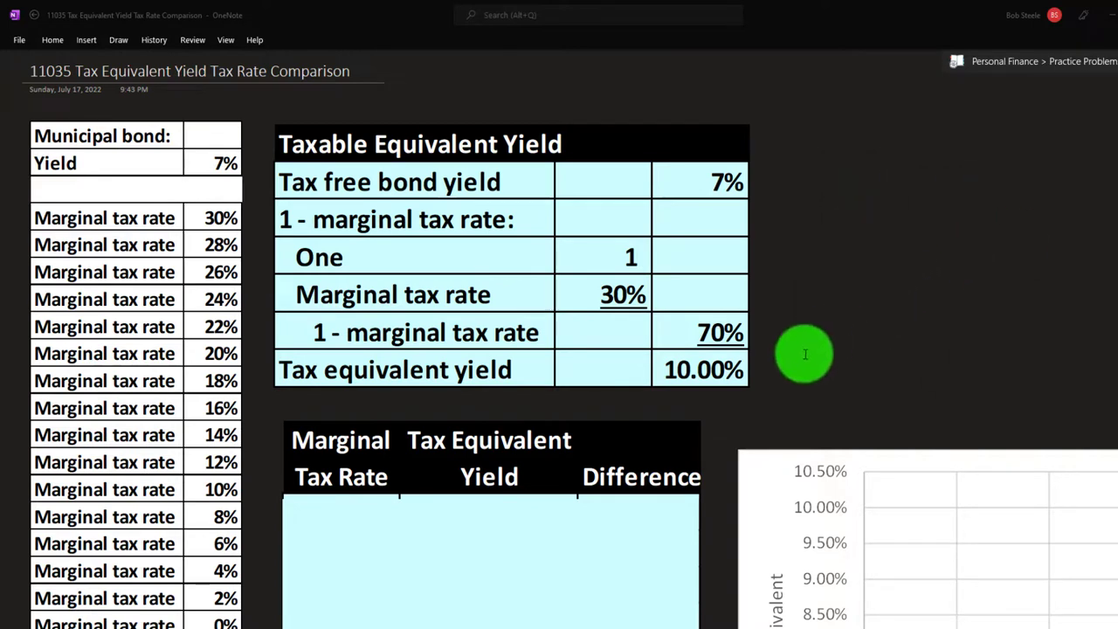
pyautogui.moveTo(802, 357)
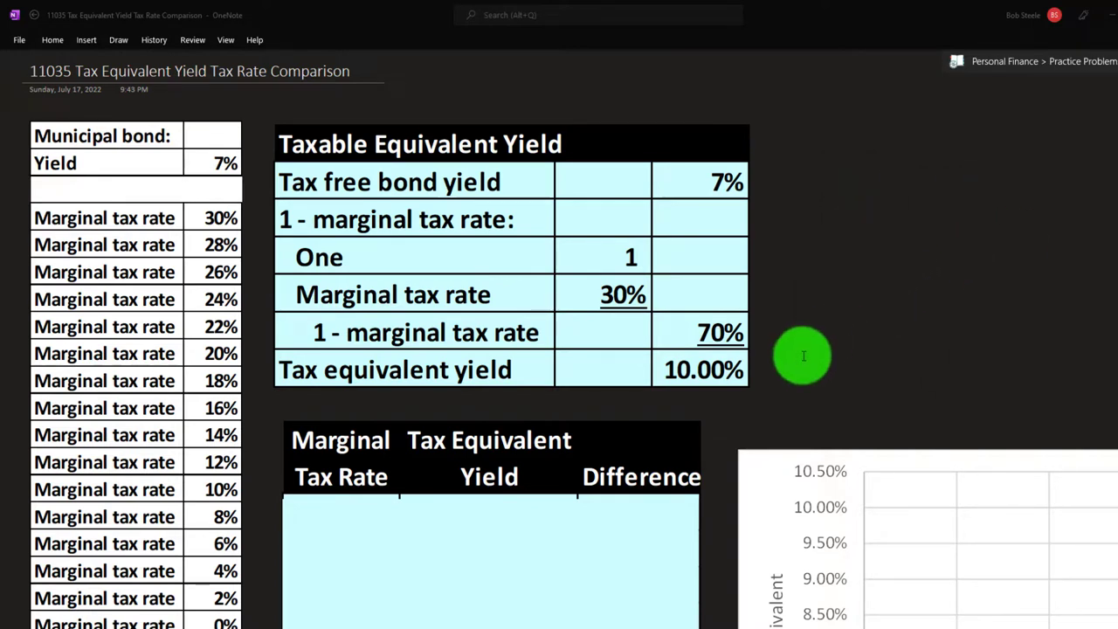
pyautogui.moveTo(797, 366)
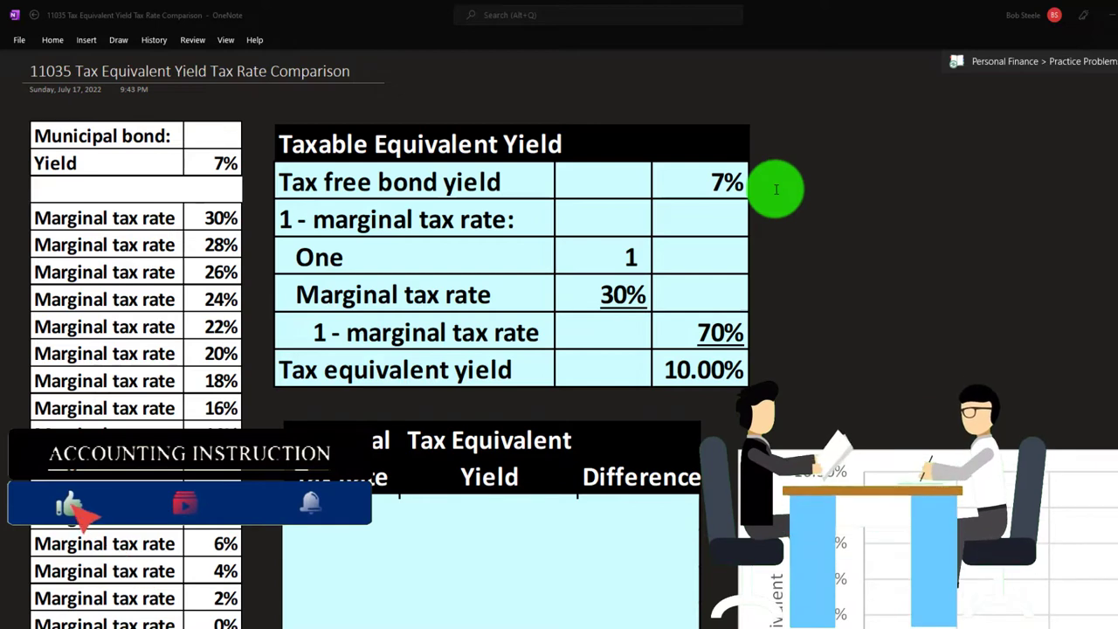
# Step: Scroll to the comparison table to enter the 30%, 10.00%, 3.00% first row
pyautogui.scroll(-3)
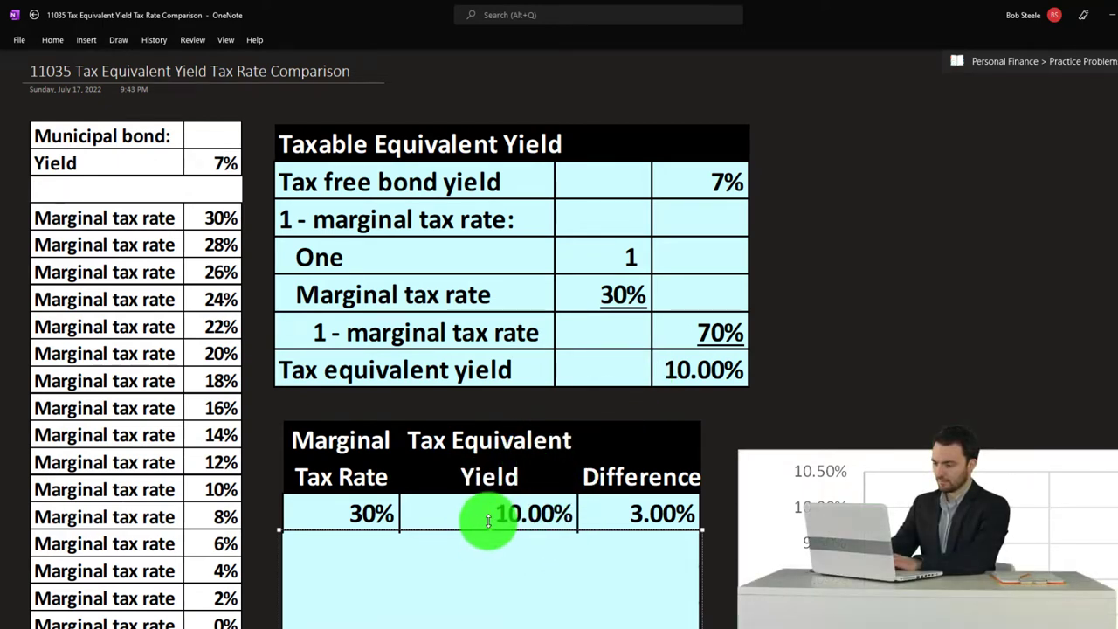
# Step: Keep the table in view while rows 28% through 14% are added, down to 8.14% and 1.14%
pyautogui.scroll(-3)
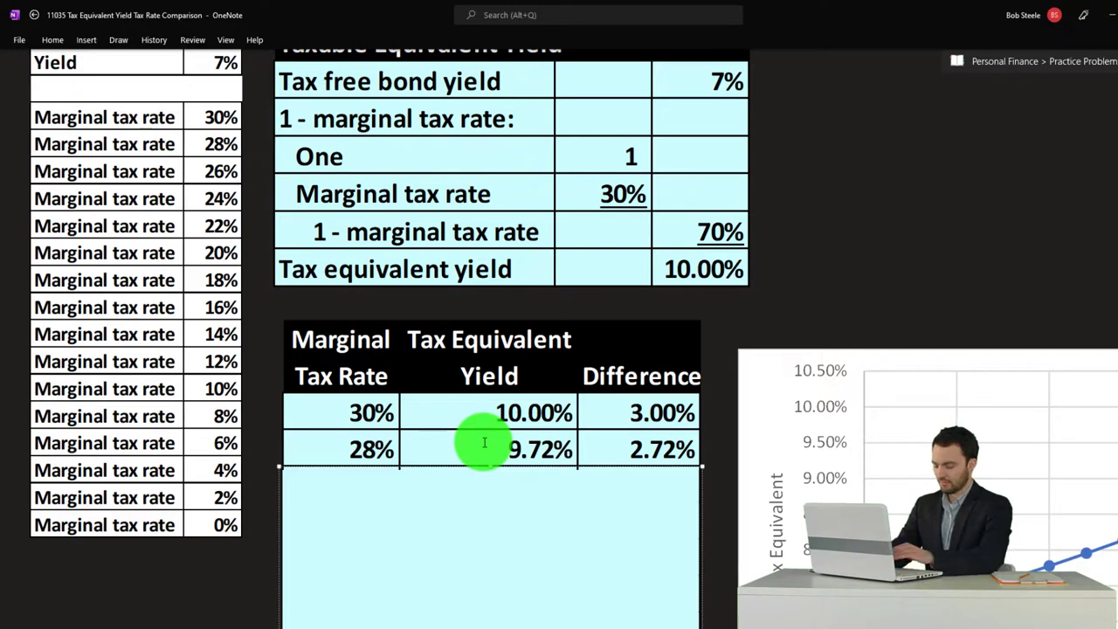
pyautogui.scroll(-3)
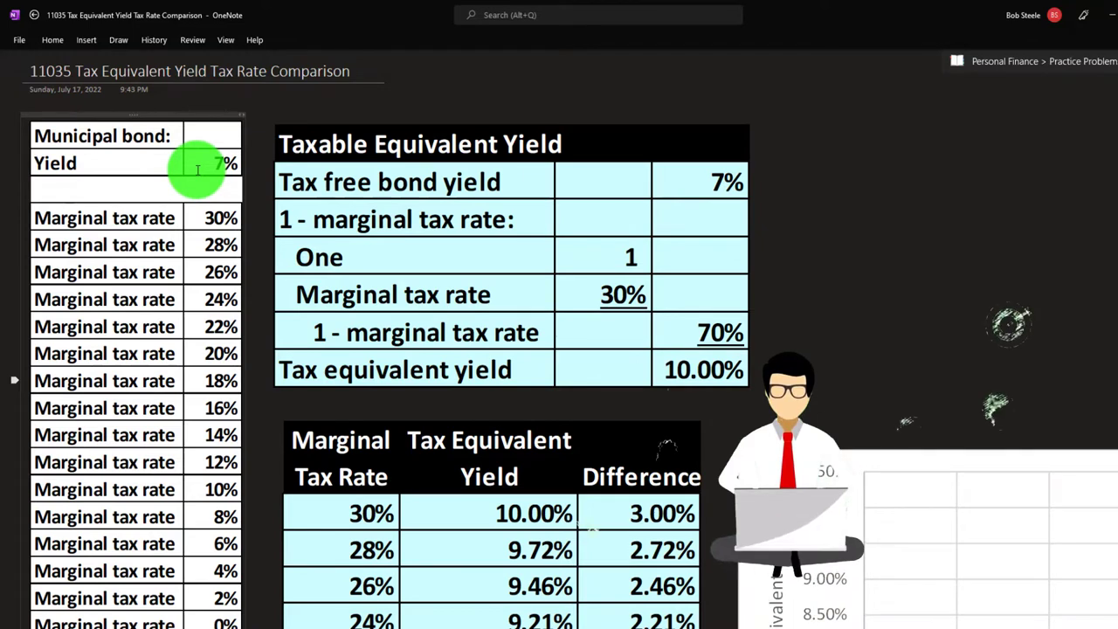
pyautogui.scroll(-3)
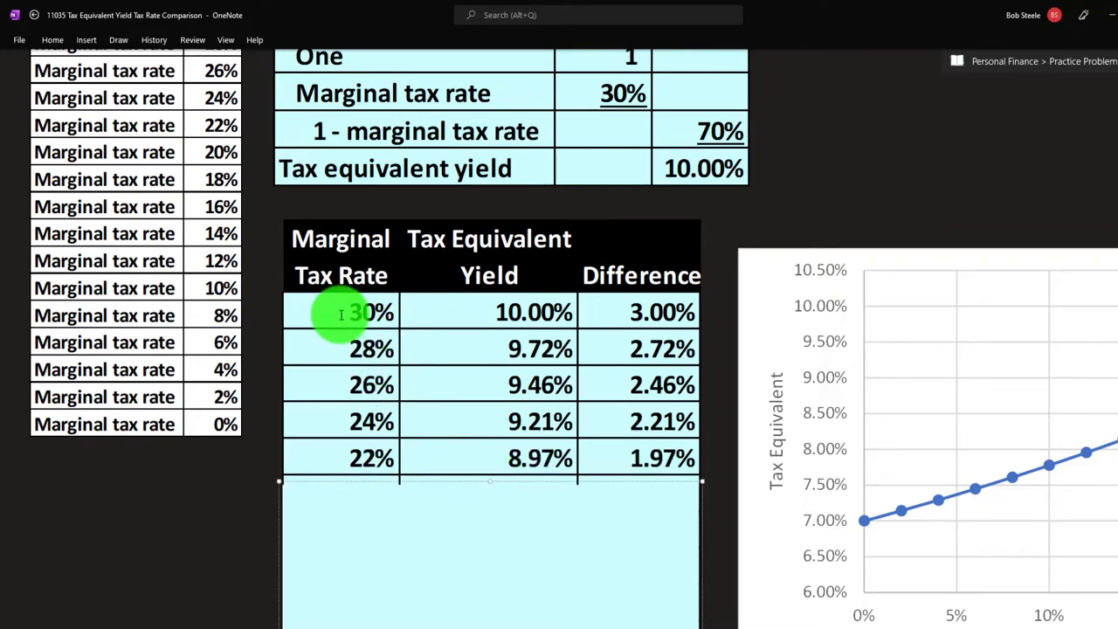
pyautogui.moveTo(328, 358)
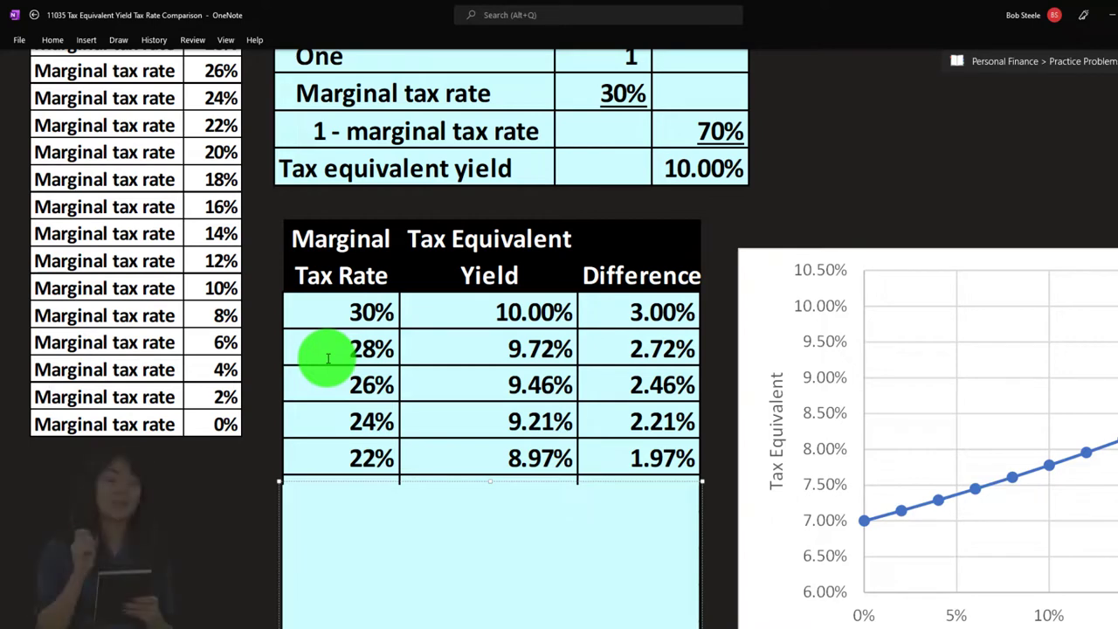
pyautogui.scroll(-3)
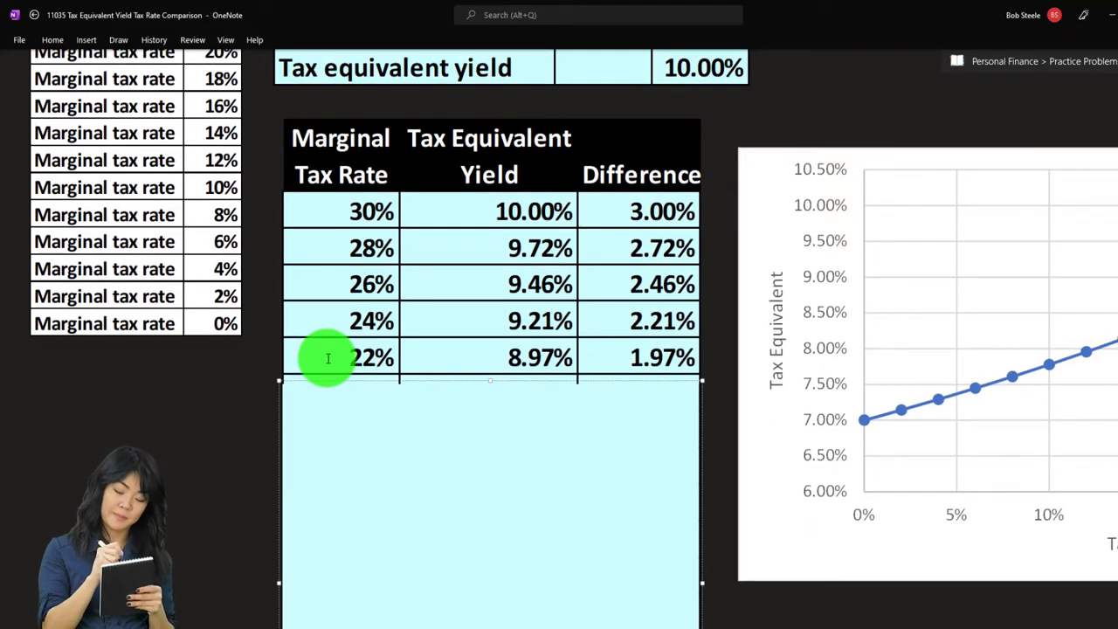
pyautogui.moveTo(487, 383)
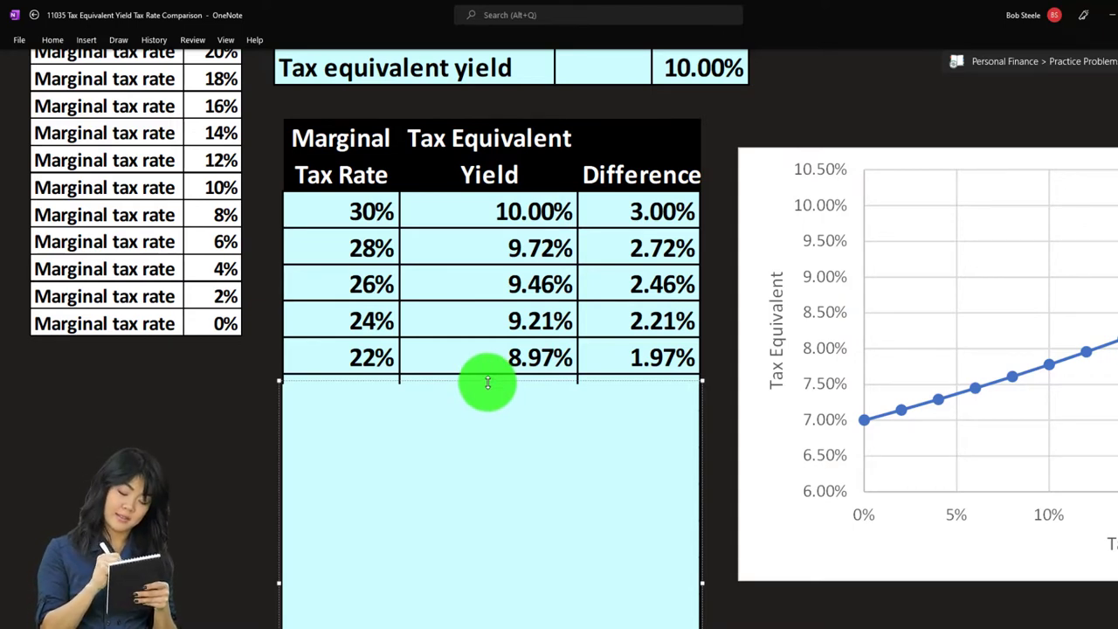
pyautogui.moveTo(493, 365)
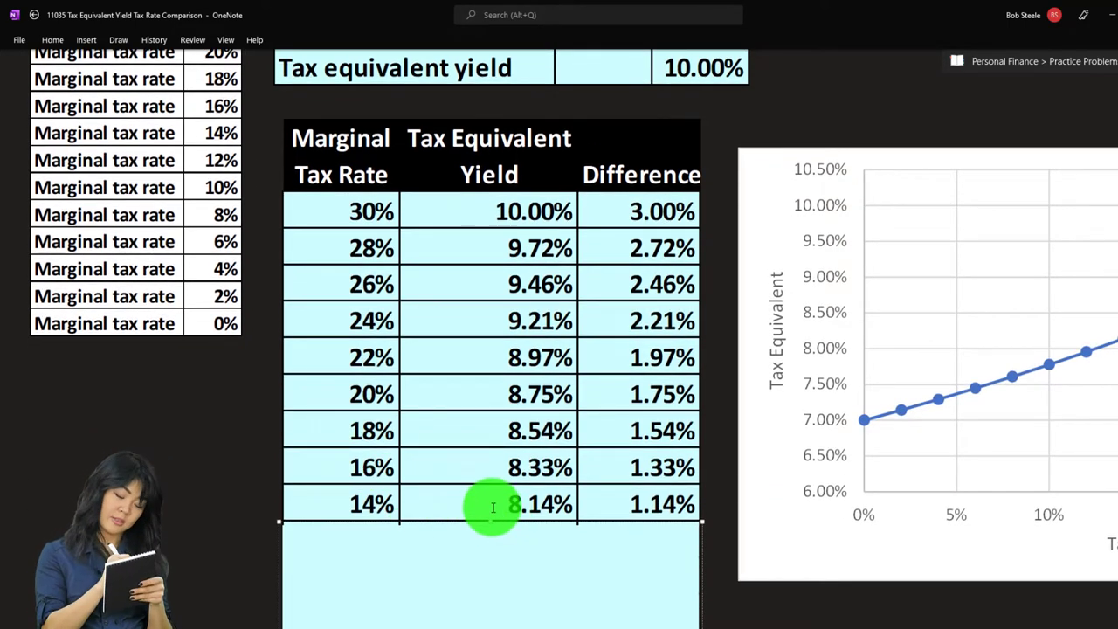
pyautogui.scroll(-3)
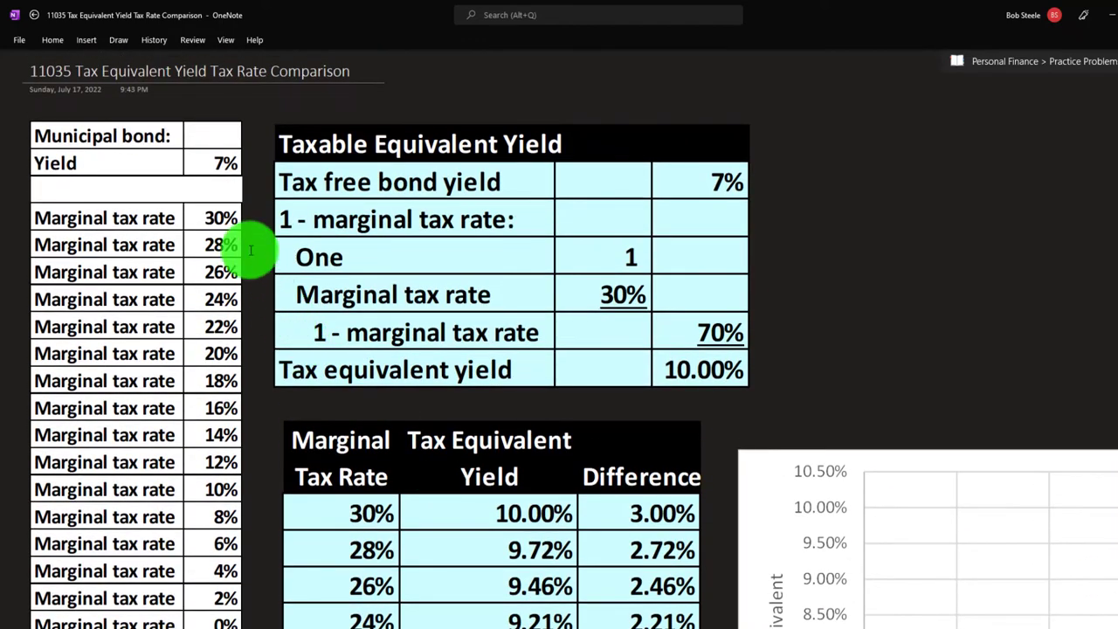
# Step: Follow the table as rows 12% through 0% are added, ending at 7.00% yield and 0.00% difference
pyautogui.scroll(-3)
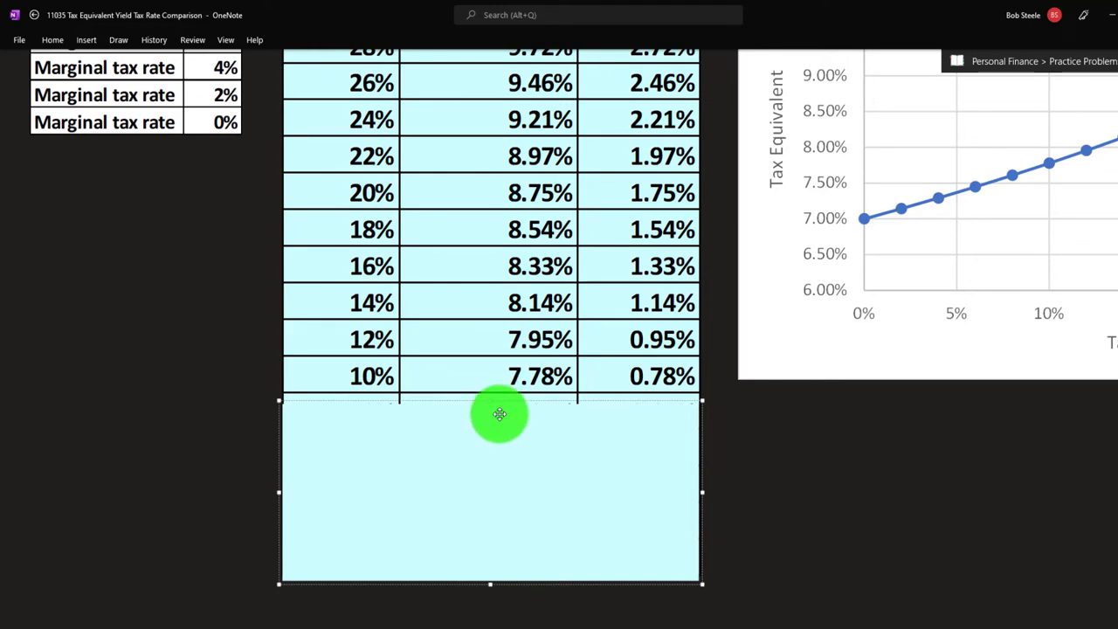
pyautogui.moveTo(503, 421)
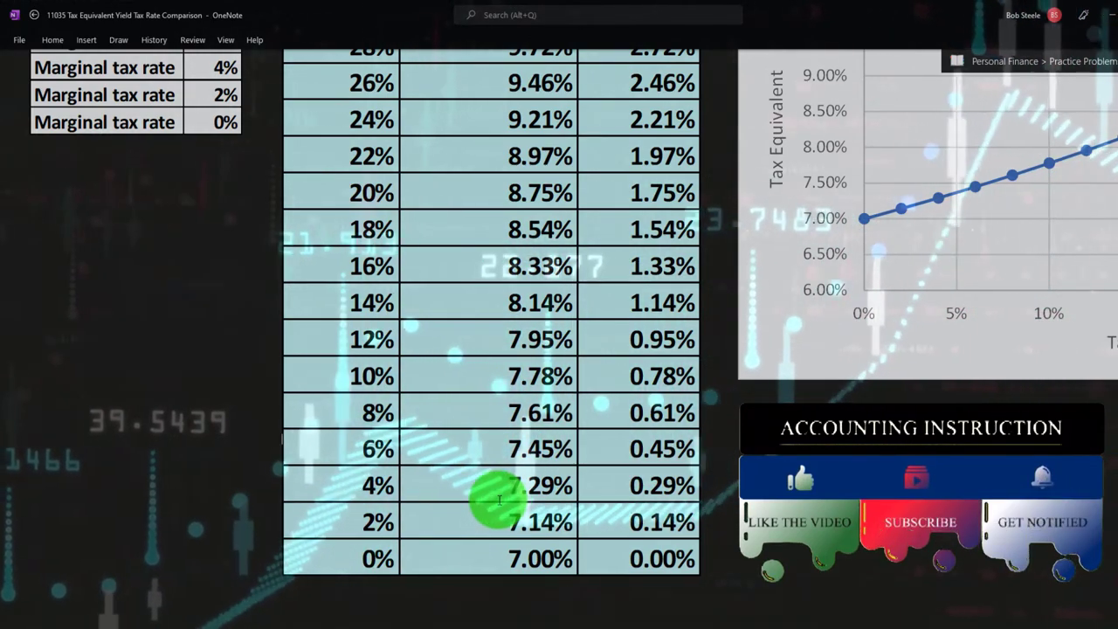
pyautogui.scroll(-3)
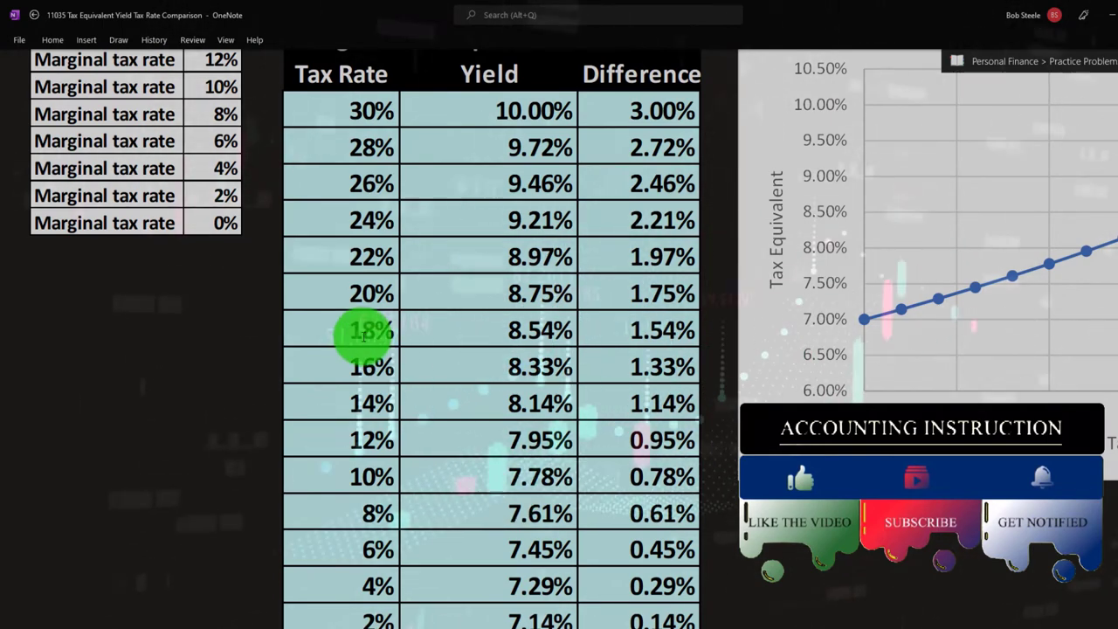
pyautogui.moveTo(260, 114)
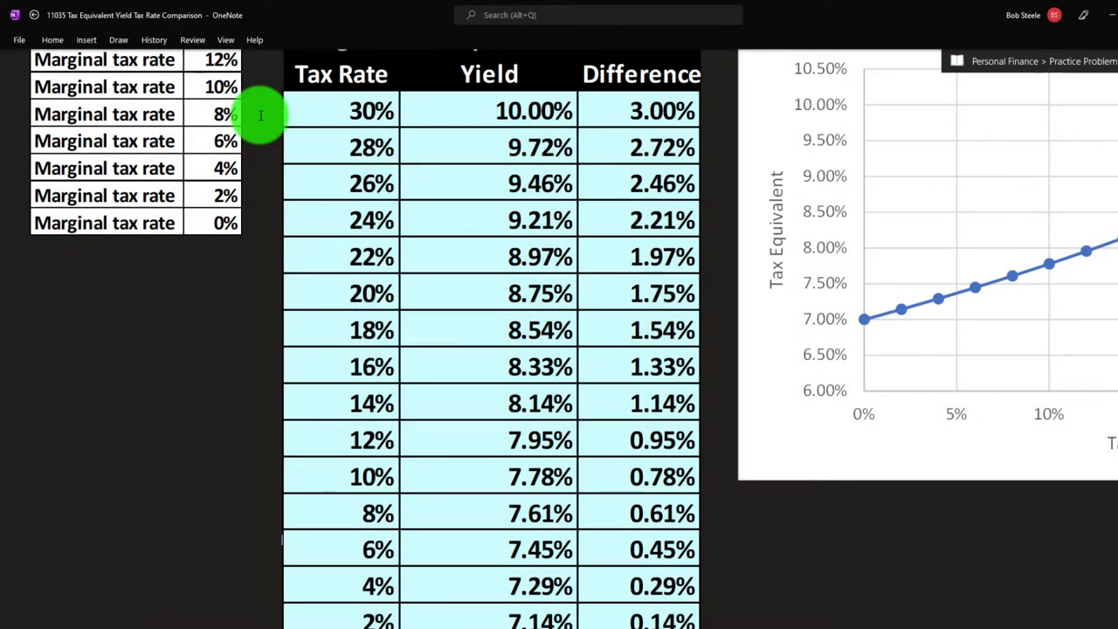
pyautogui.scroll(-3)
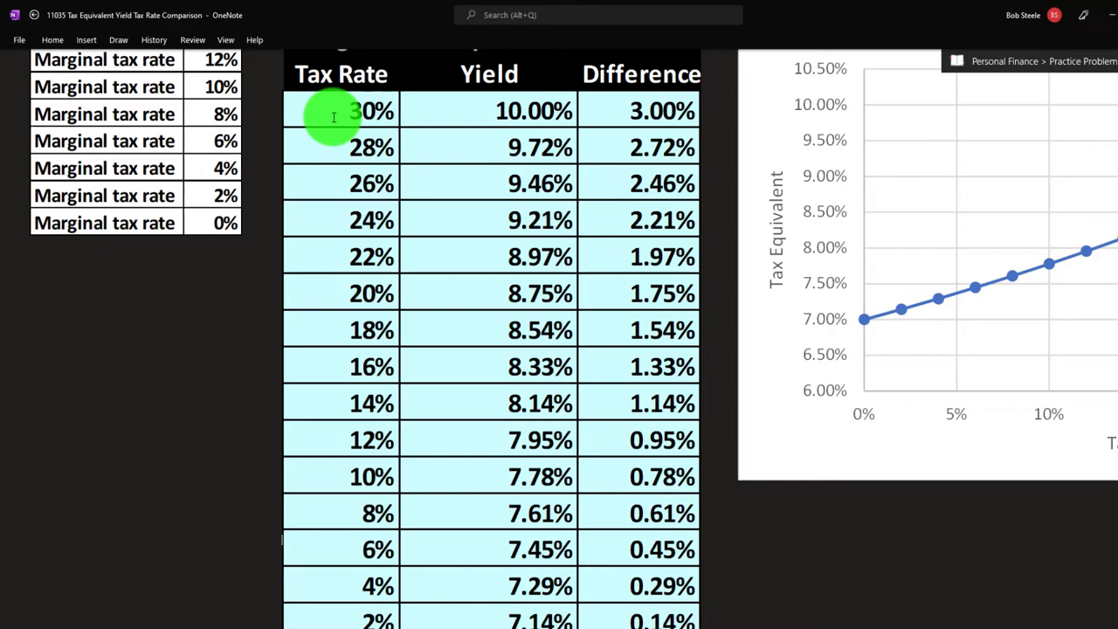
pyautogui.scroll(-3)
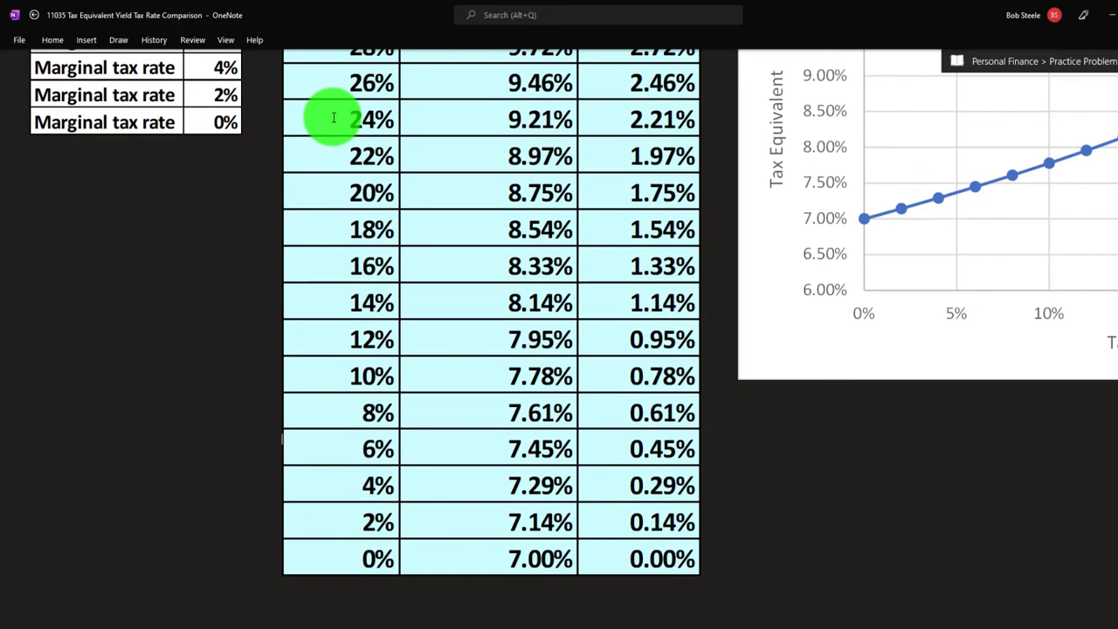